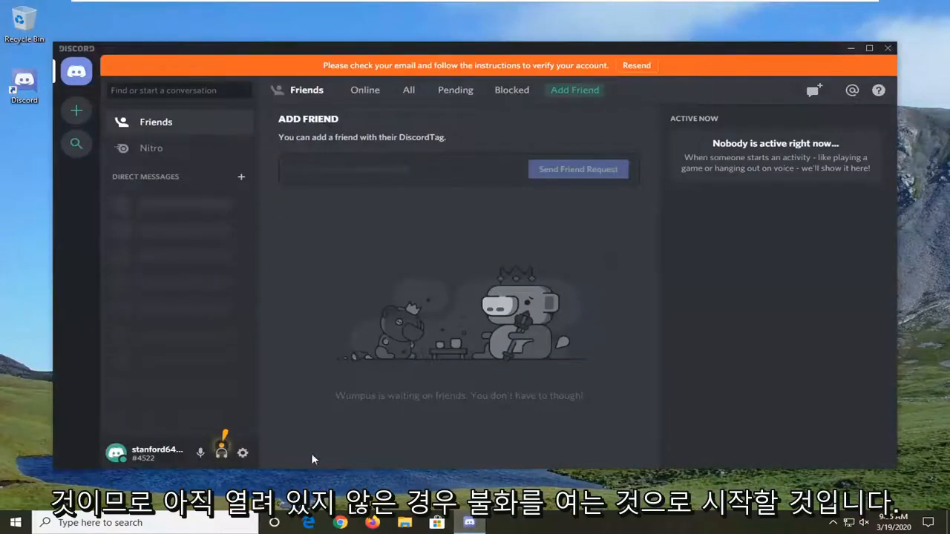
pyautogui.moveTo(243, 453)
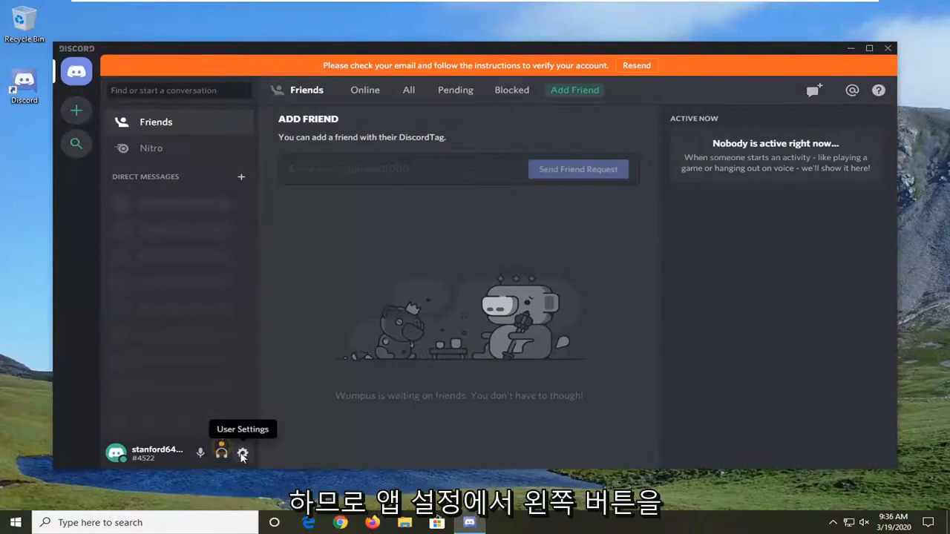
# - Open User Settings from the gear icon beside the username on the Friends page
pyautogui.click(242, 454)
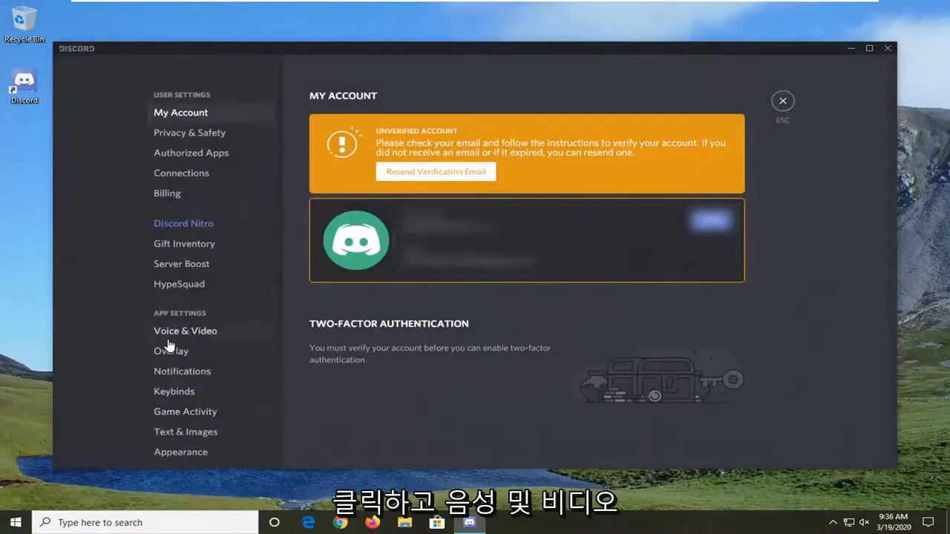
# - Go to the Voice & Video page under App Settings
pyautogui.click(184, 330)
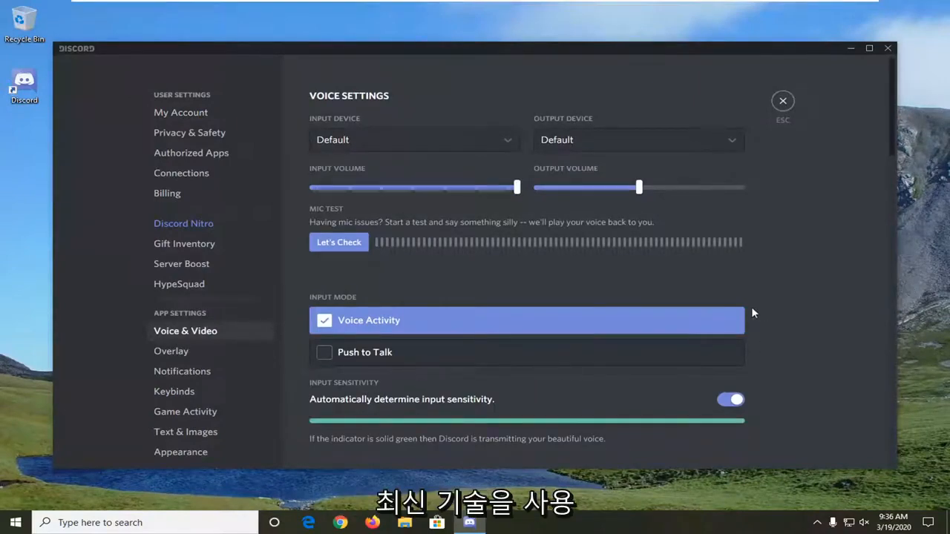
pyautogui.moveTo(623, 307)
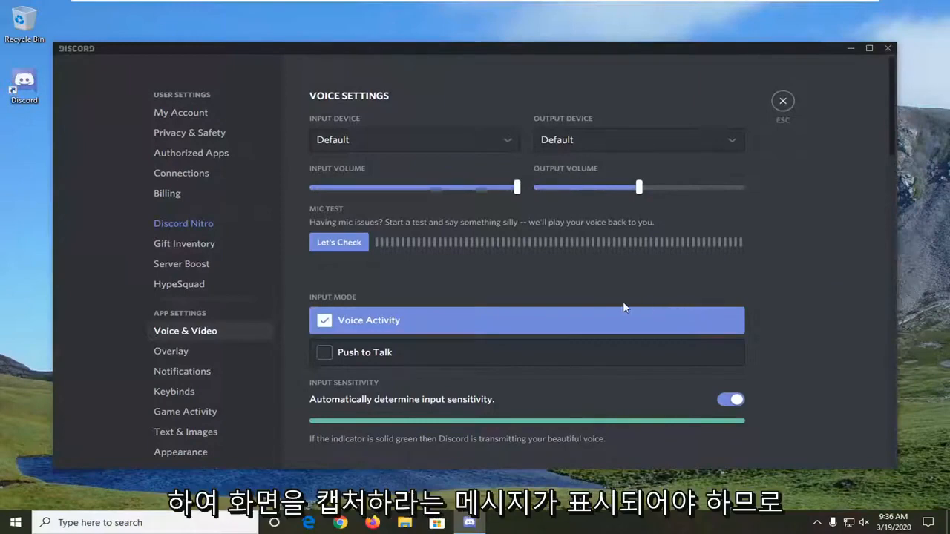
# - Scroll down the Voice & Video page to the Voice Diagnostics section
pyautogui.scroll(-3)
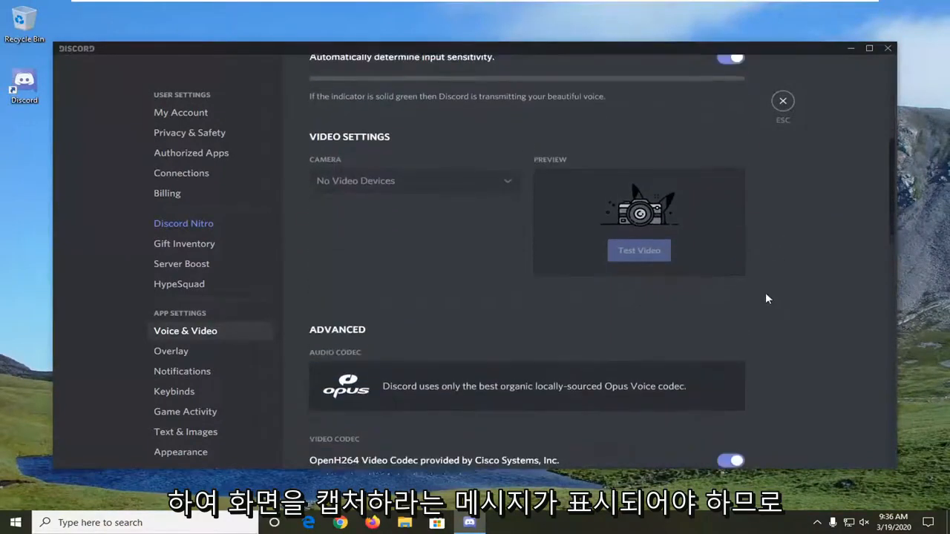
pyautogui.scroll(-3)
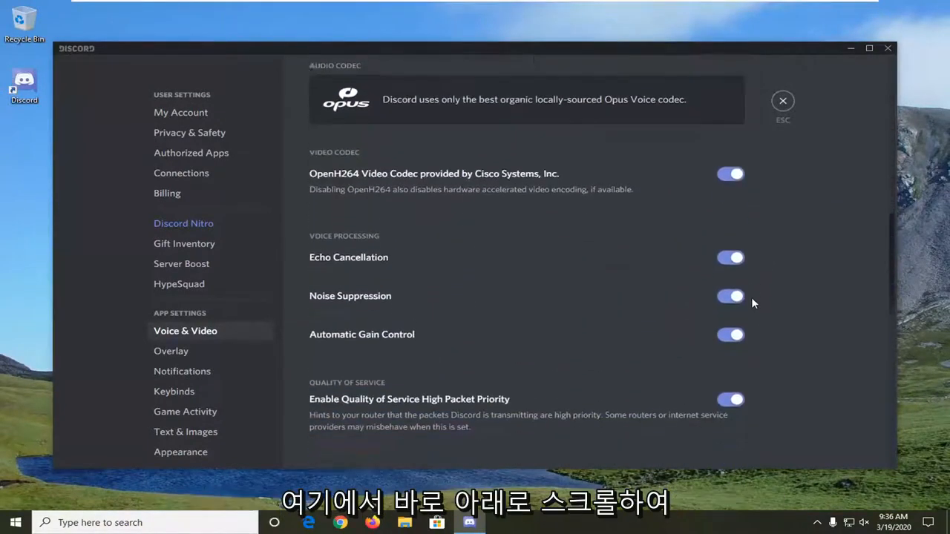
pyautogui.scroll(-3)
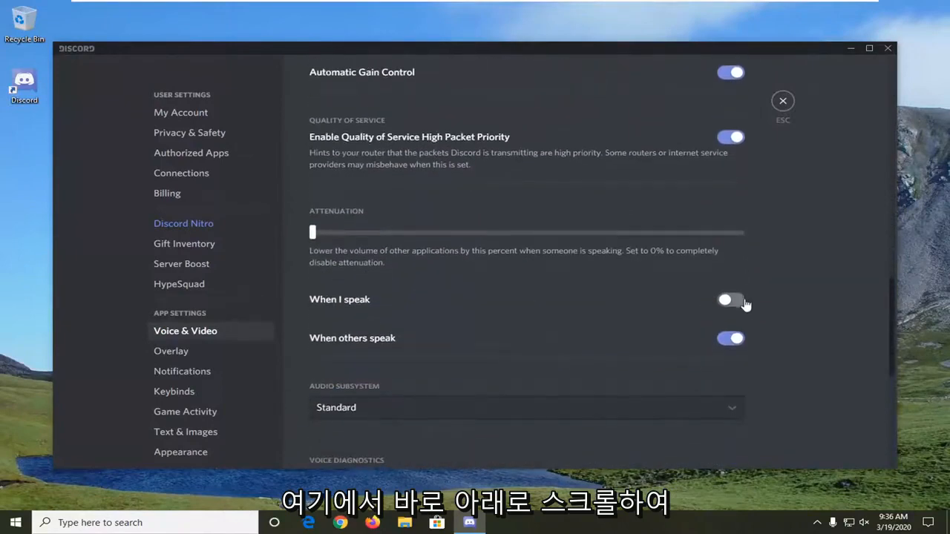
pyautogui.scroll(-3)
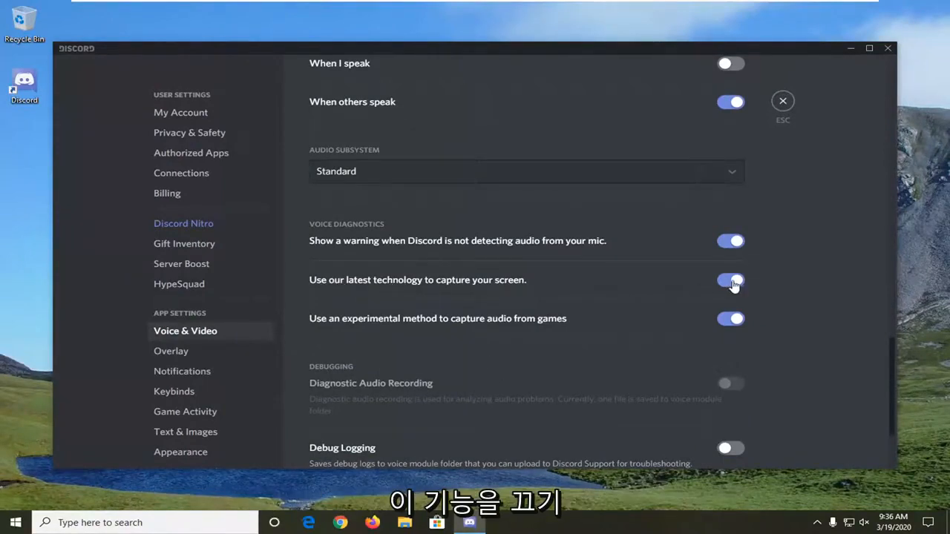
# - Switch off 'Use our latest technology to capture your screen' in Voice Diagnostics
pyautogui.click(730, 280)
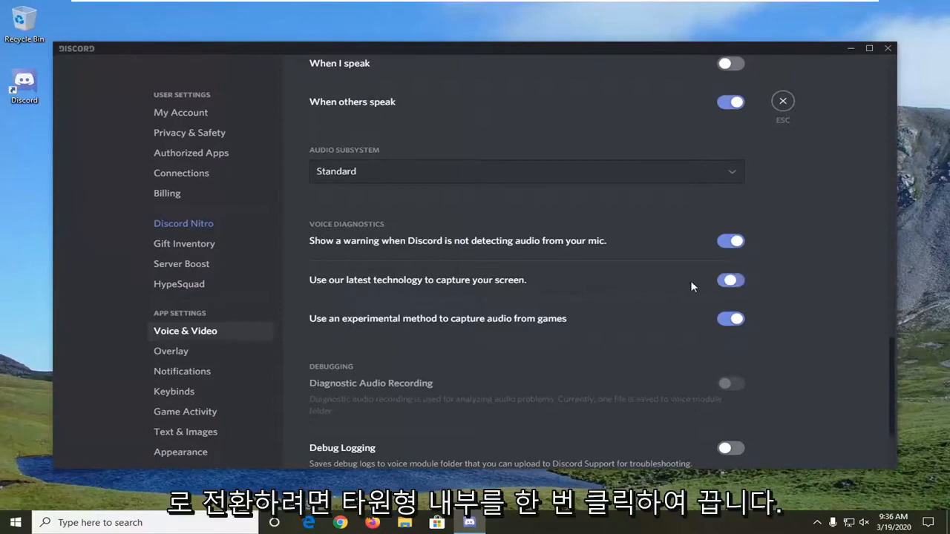
pyautogui.click(731, 280)
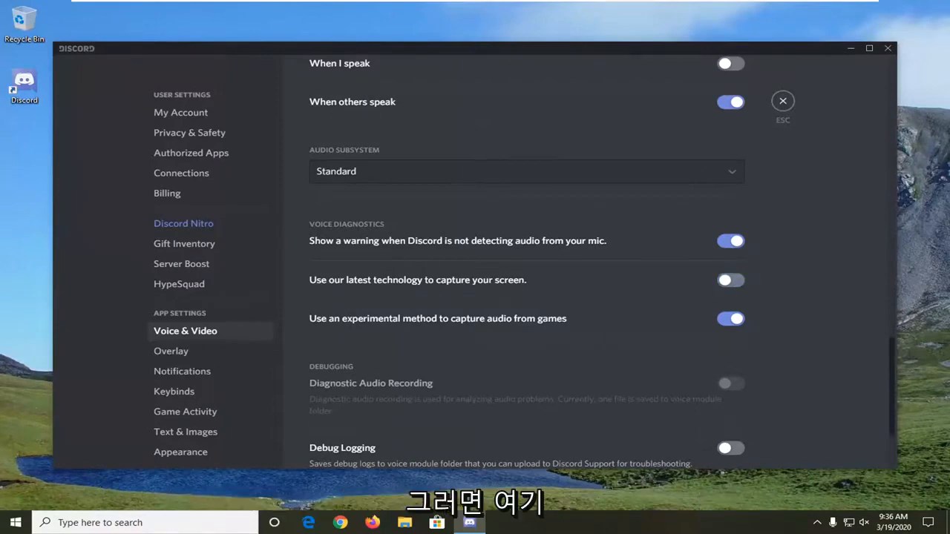
pyautogui.moveTo(210, 312)
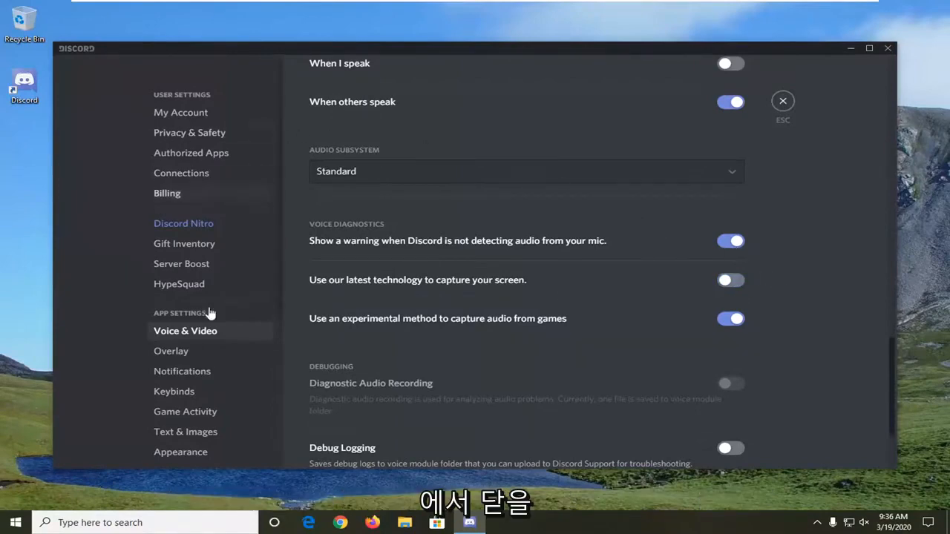